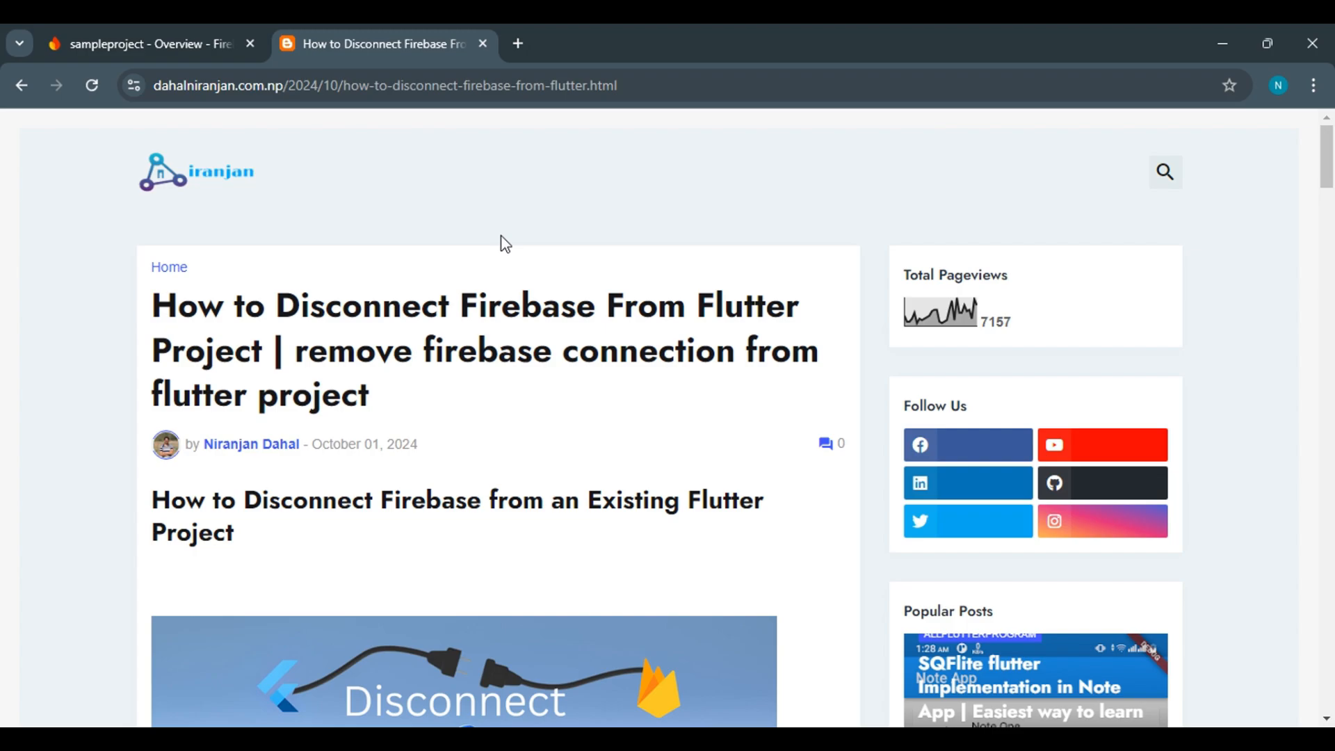
Scroll the 'How to Disconnect Firebase From Flutter Project' guide past its header image.
scroll(down, 3)
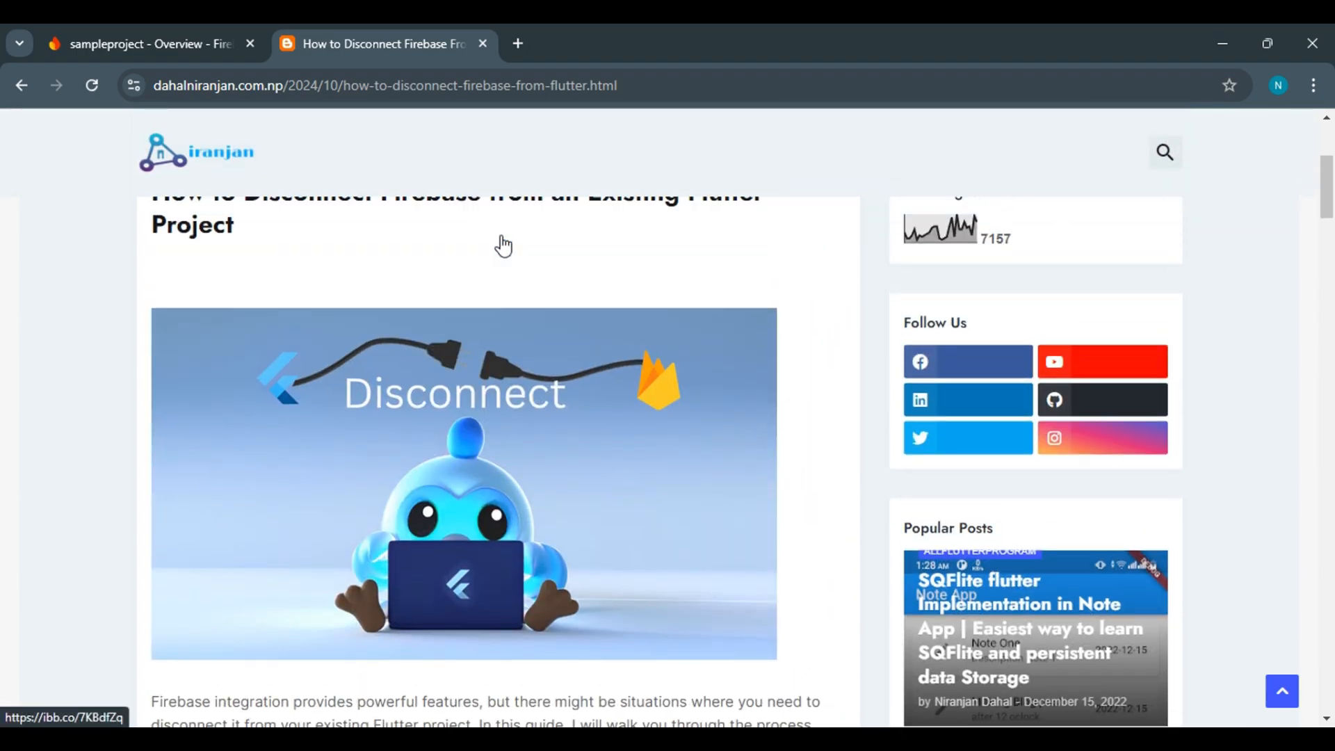
click(144, 43)
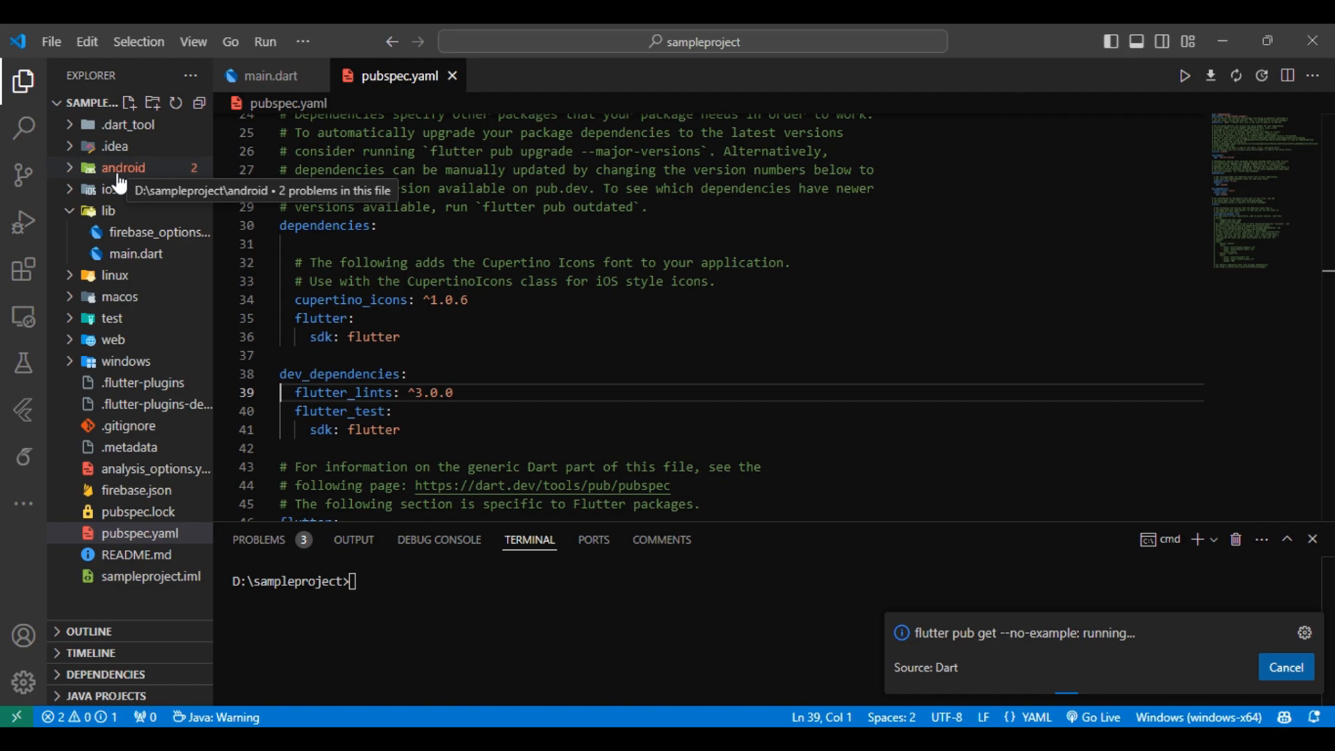
Expand android > app and bring up the delete option for google-services.json.
click(123, 167)
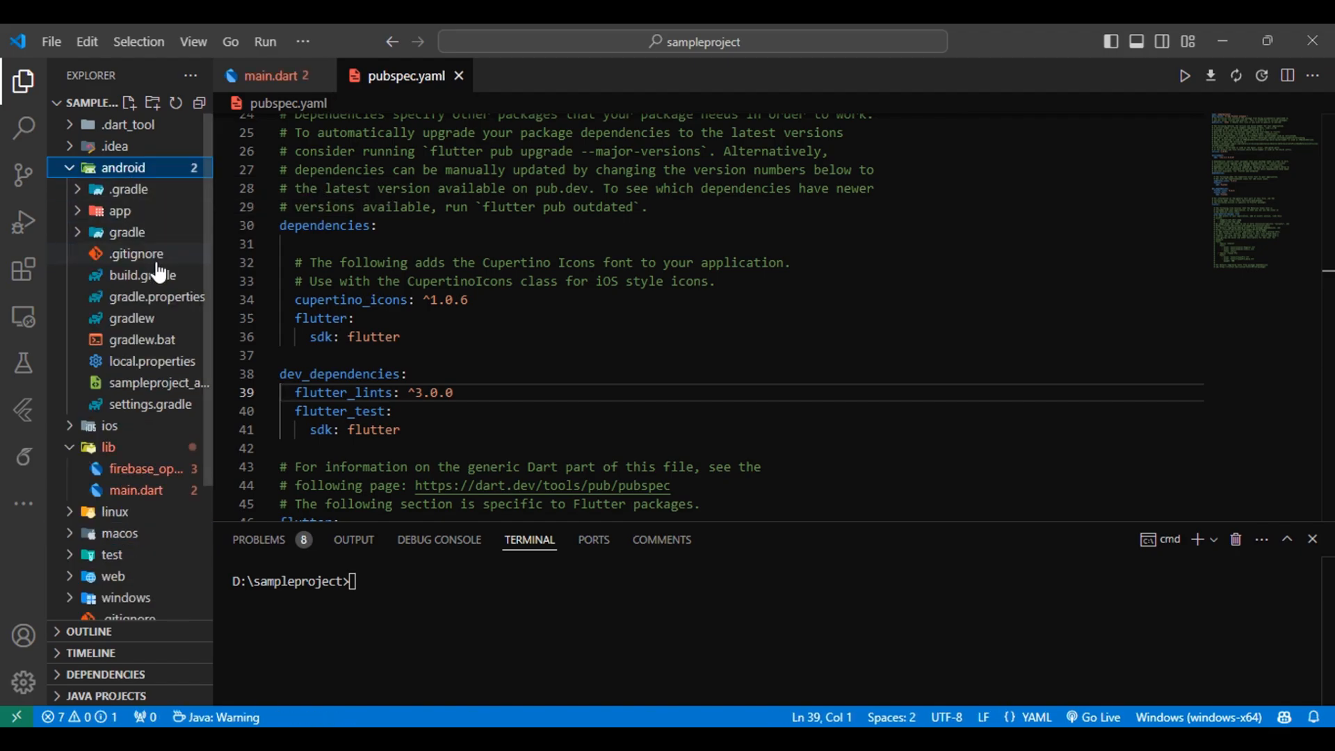
mouse_move(163, 223)
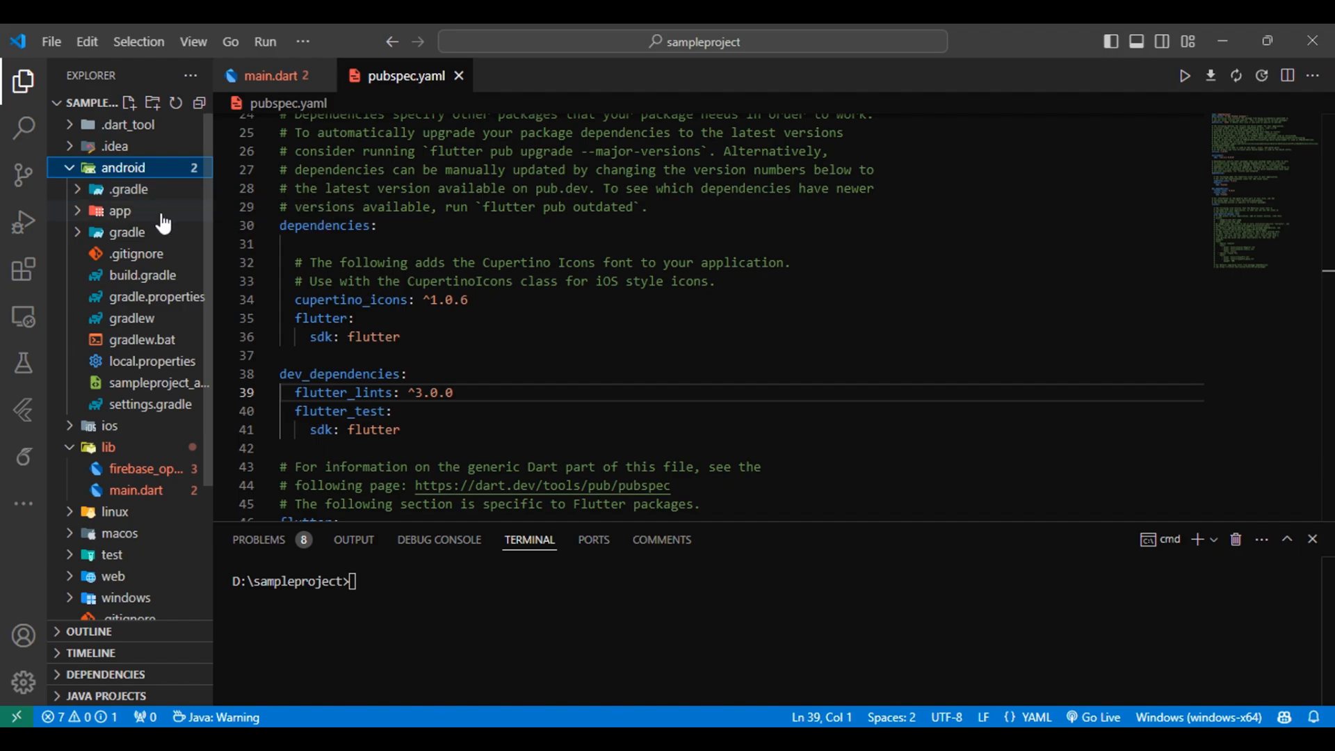
click(119, 210)
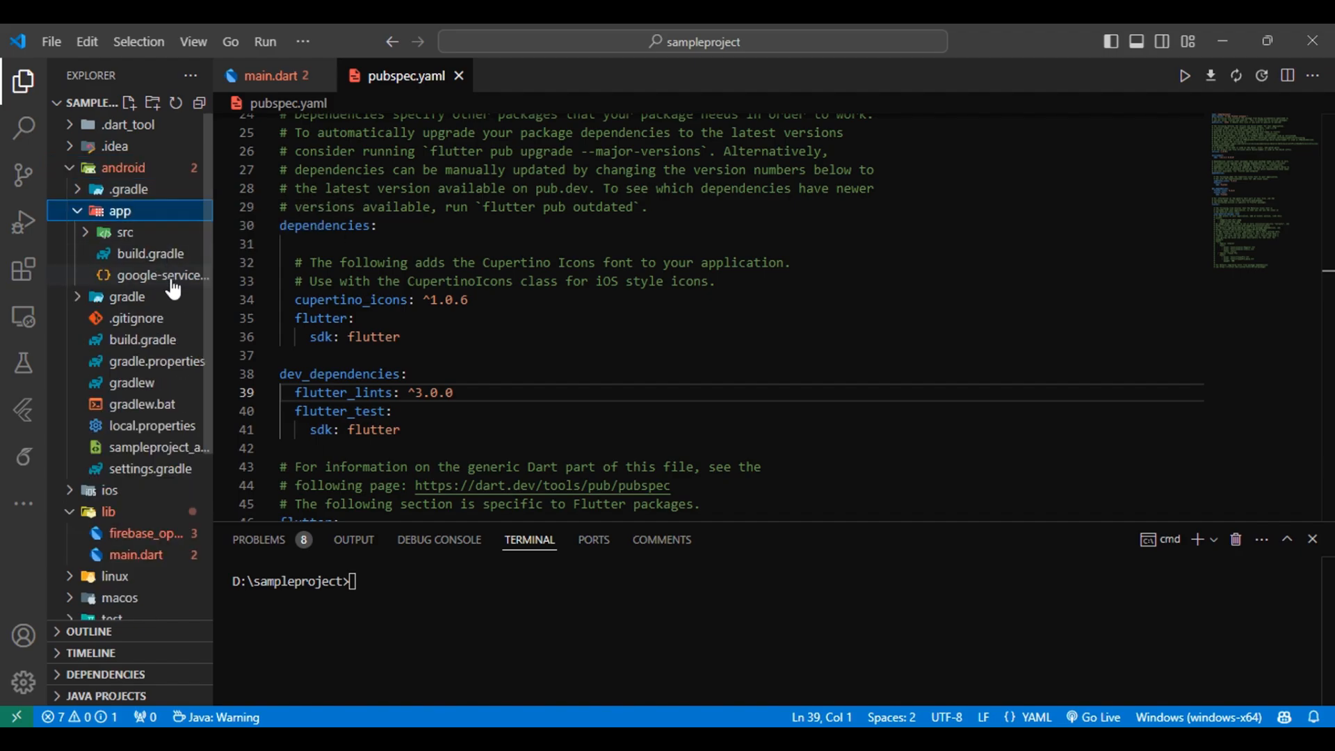
right_click(162, 275)
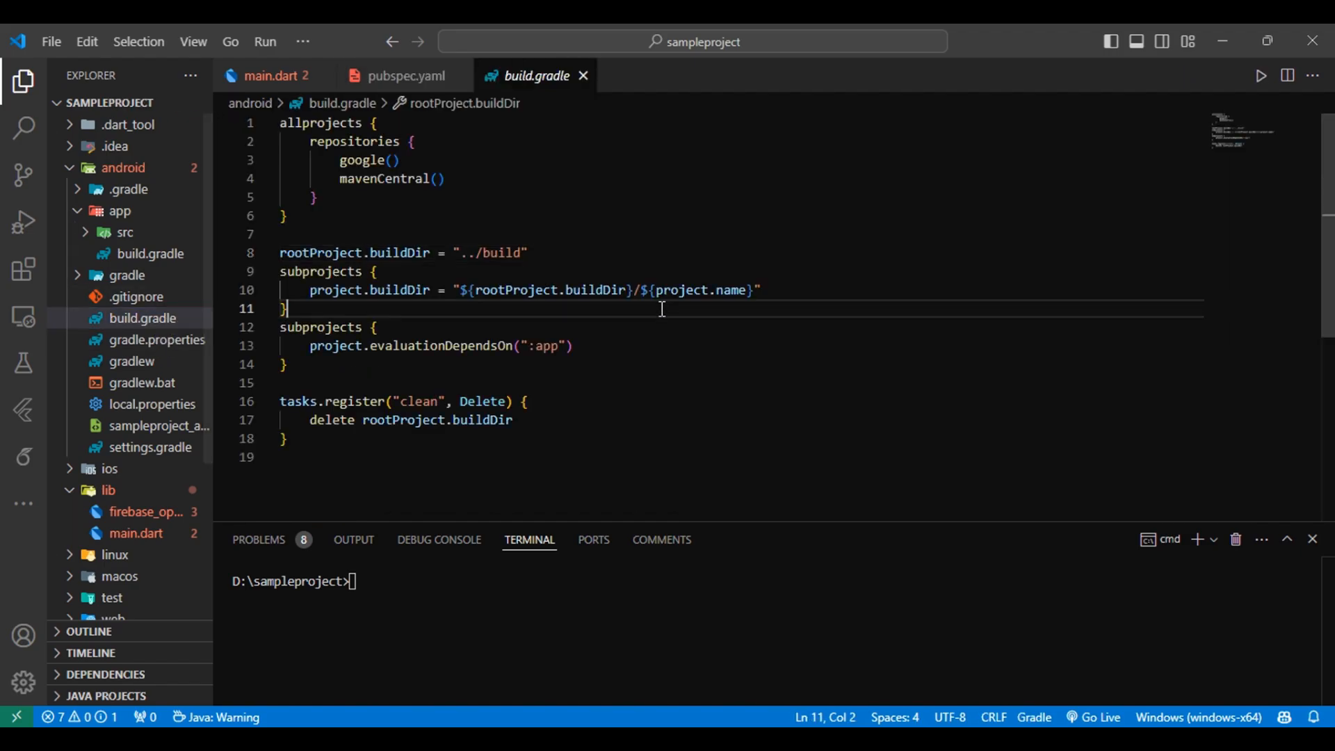
Search both build.gradle files for com.google.gms:google-services, then open main.dart.
key(Ctrl+f)
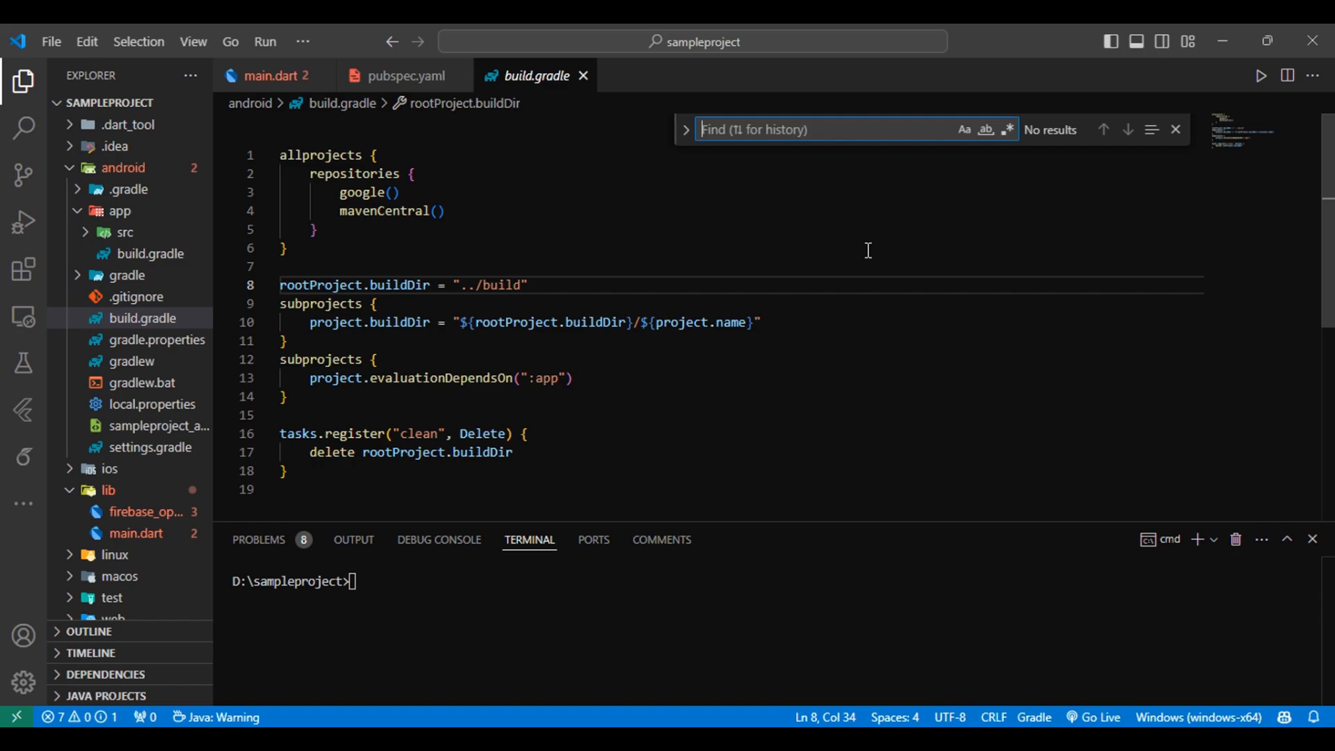
text(com.google.gms:google-services)
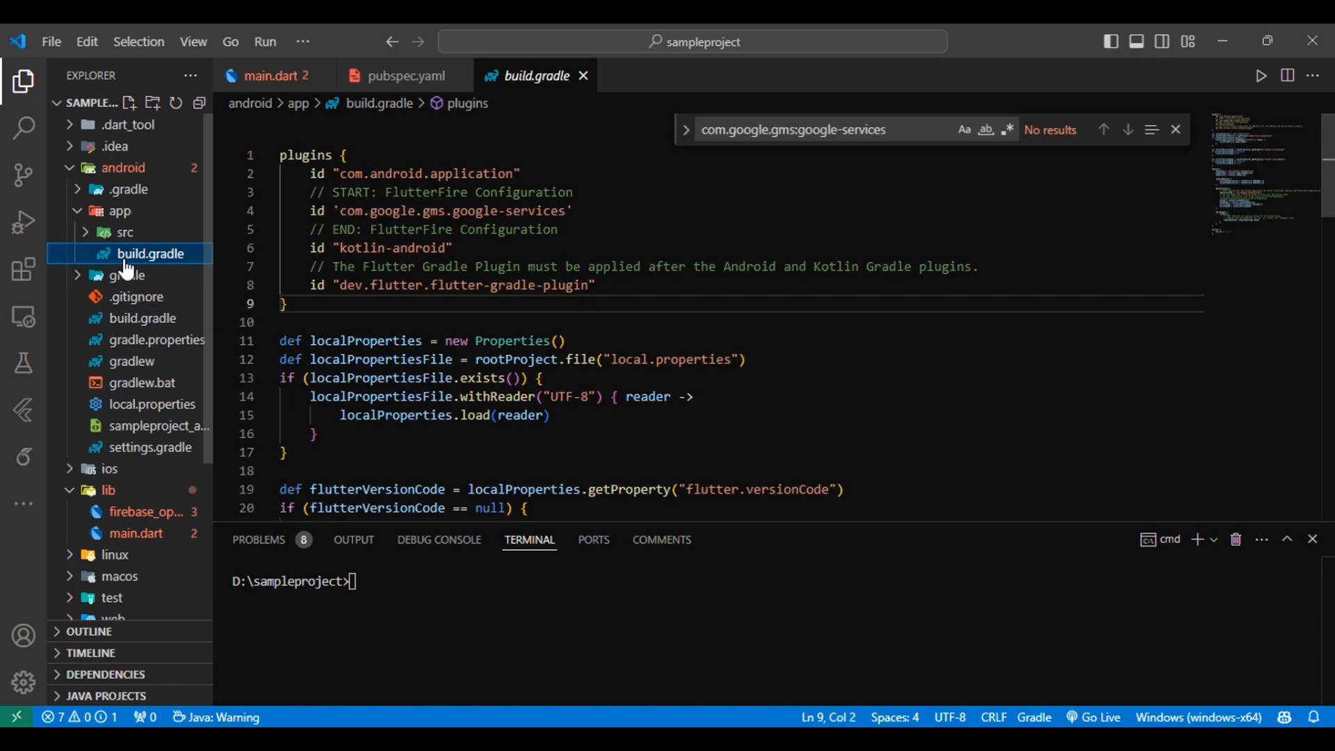
click(142, 317)
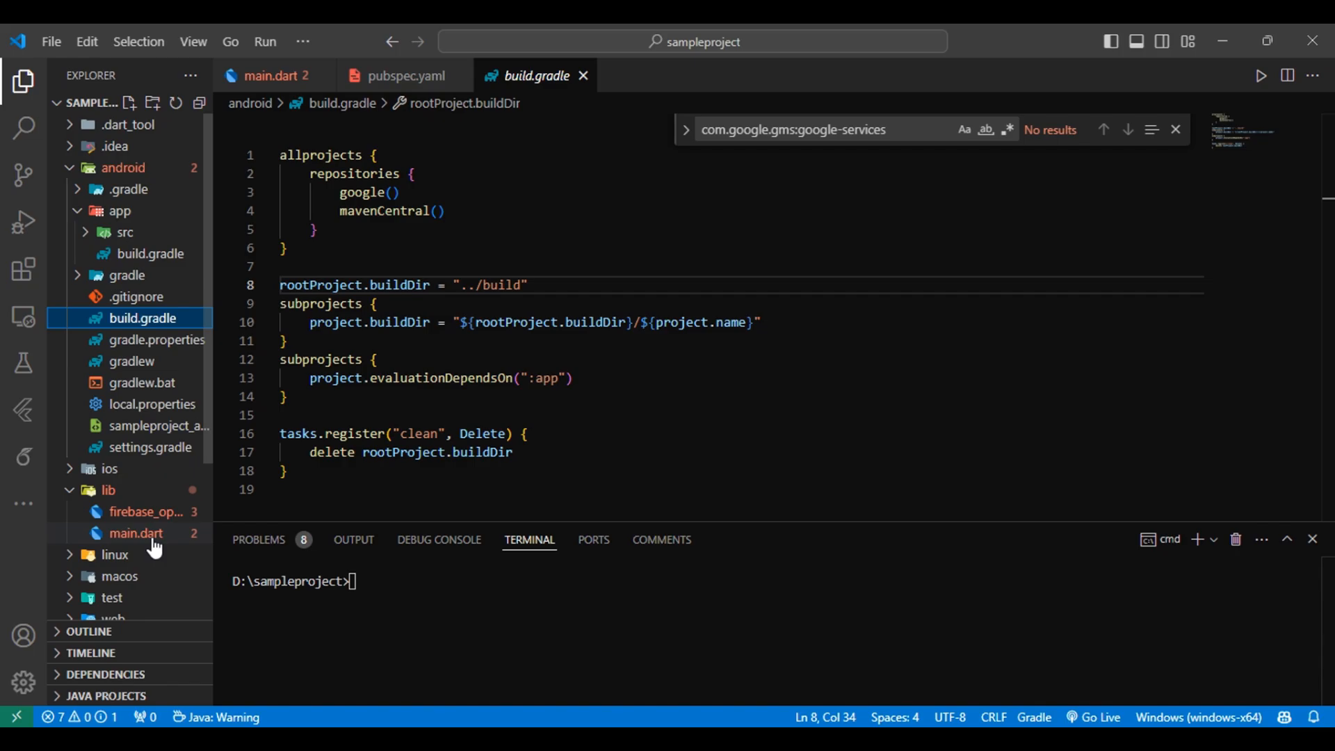
click(136, 533)
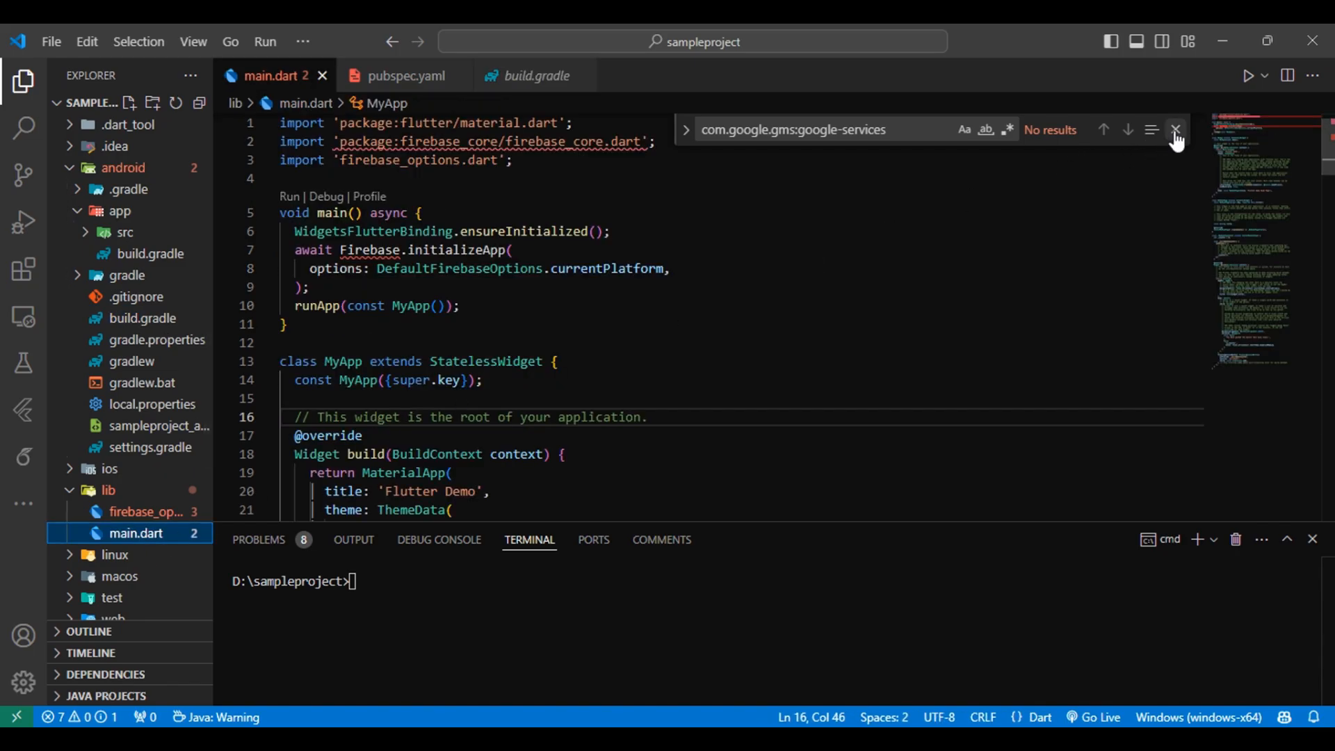
Dismiss the find widget in main.dart.
click(1176, 130)
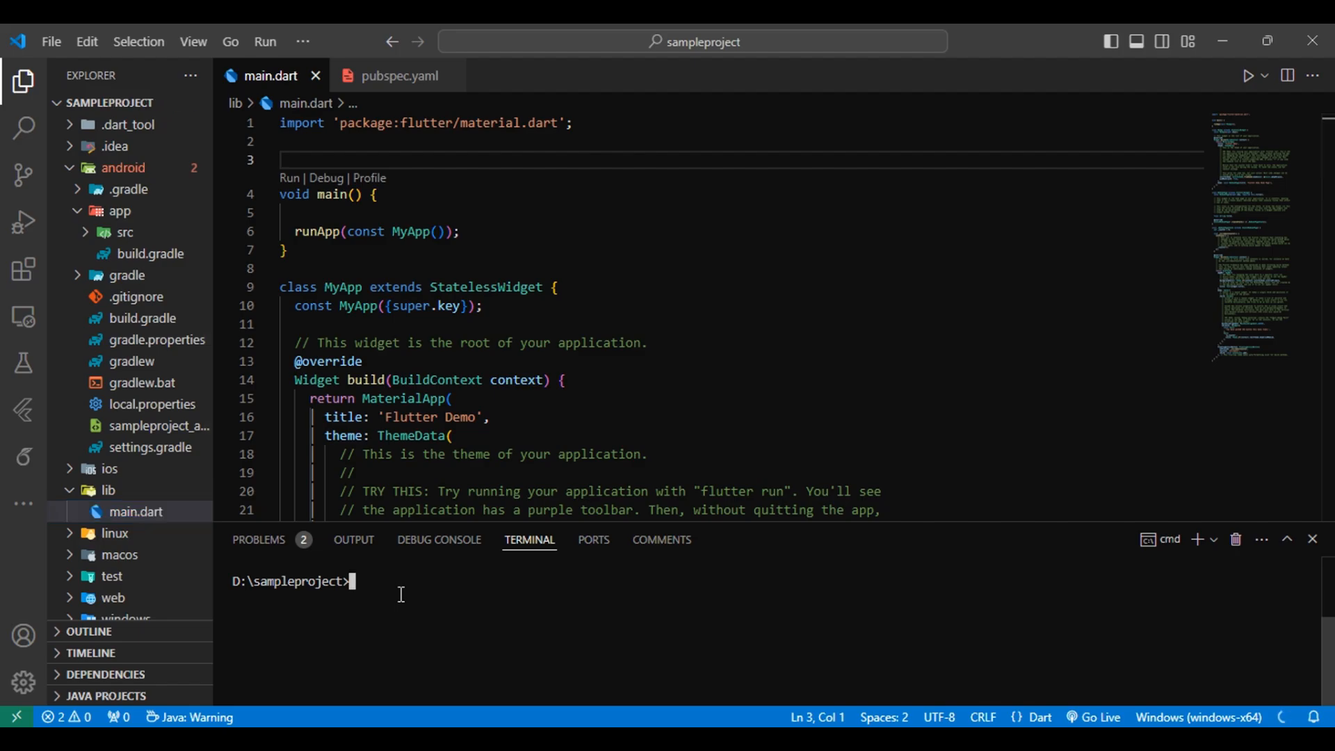
Run flutter clean in the integrated terminal, then start typing flutter pub.
text(flutter clean)
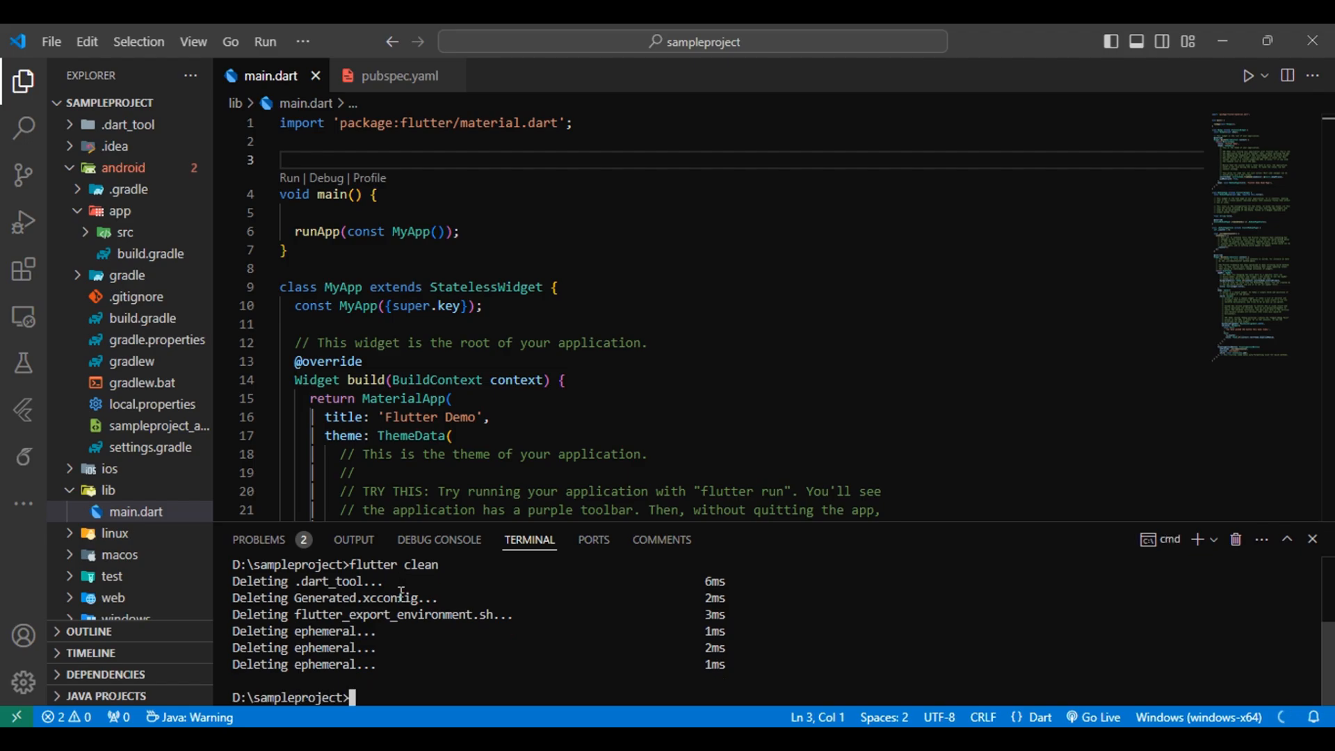
text(flutter pub)
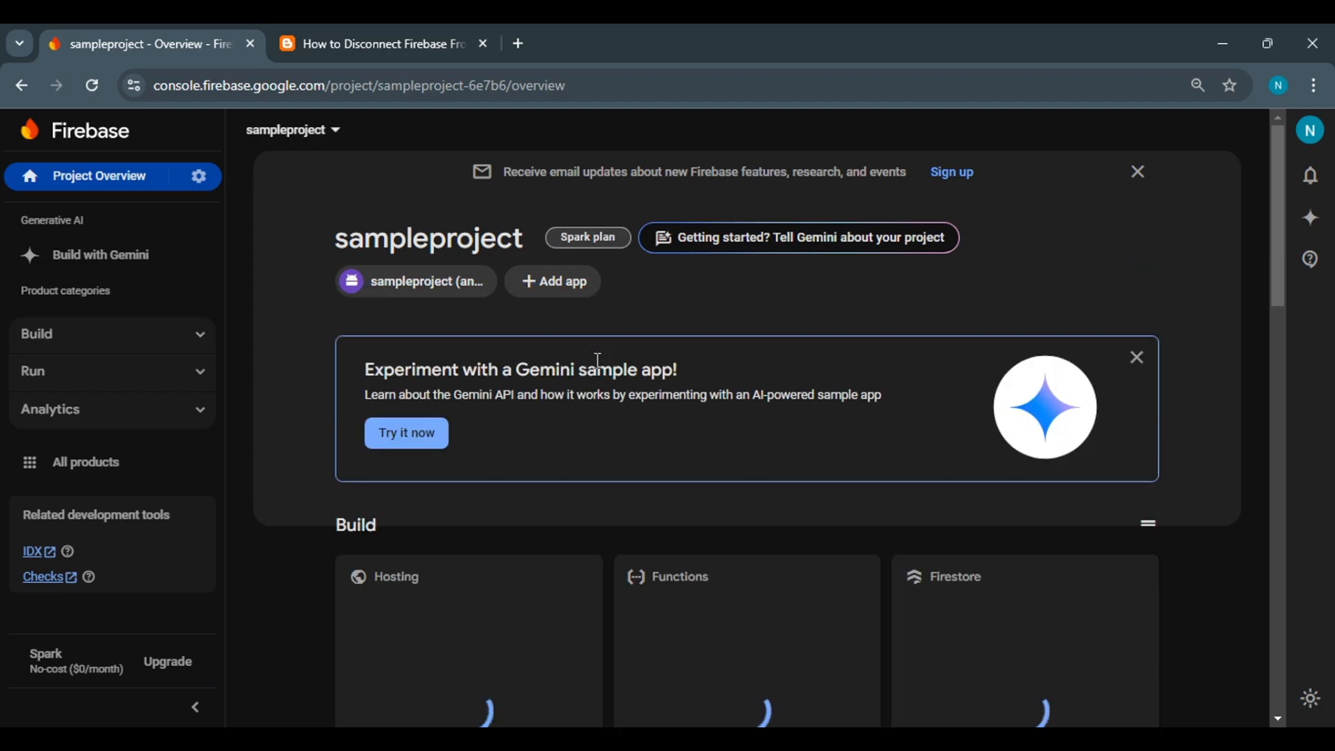
From the Project Overview gear, open Project settings and start deleting sampleproject.
click(197, 175)
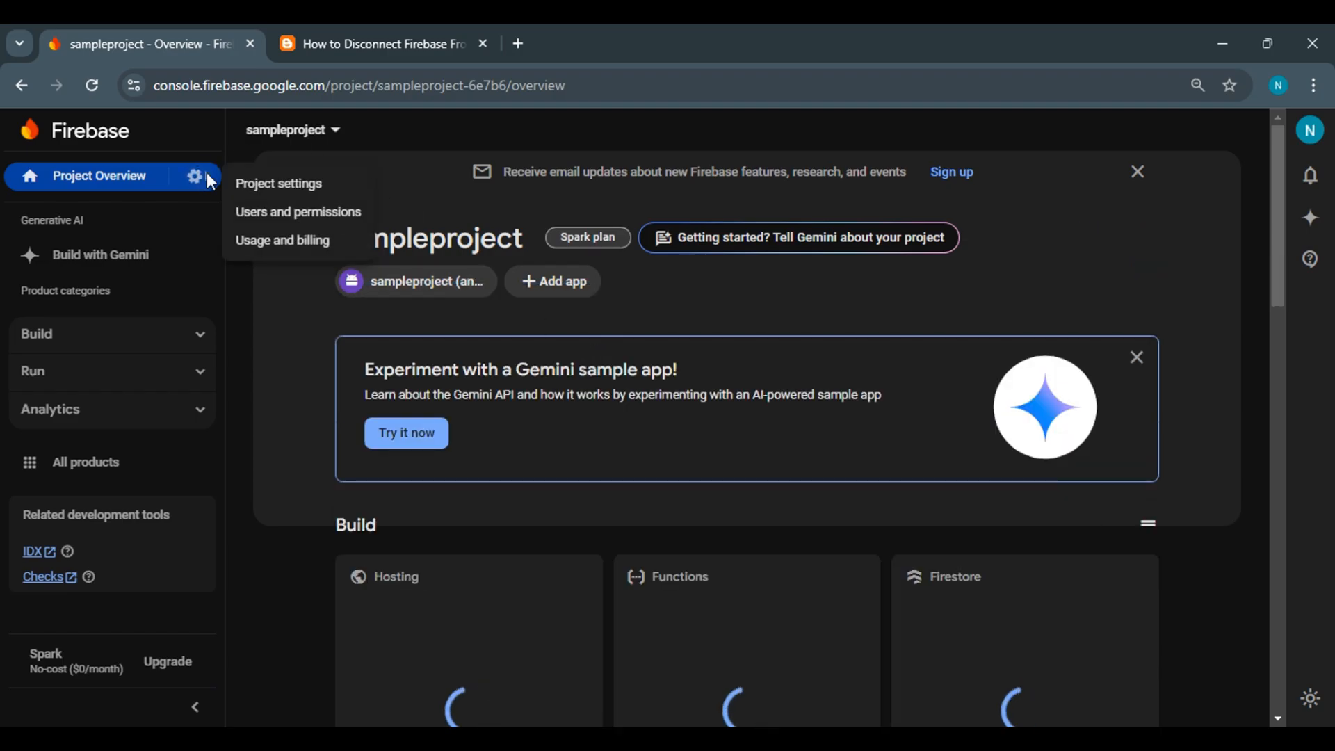
click(278, 183)
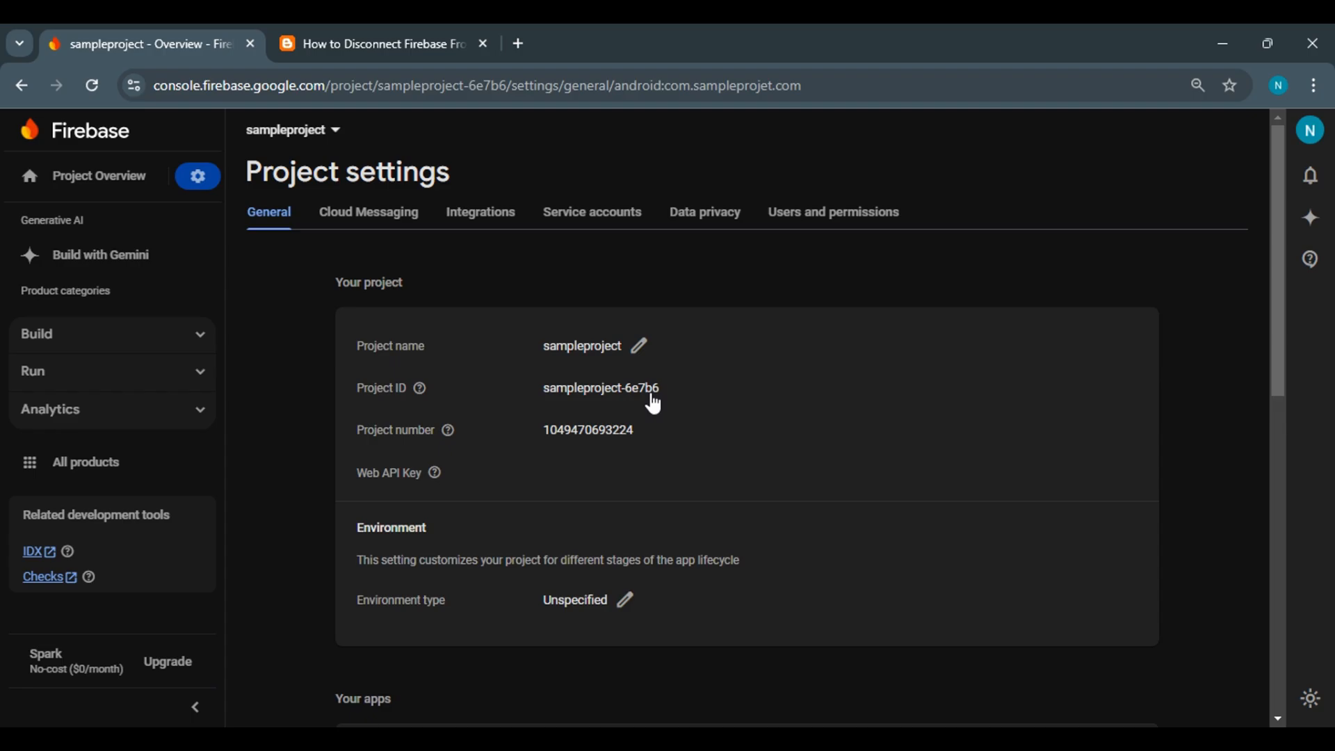
click(756, 648)
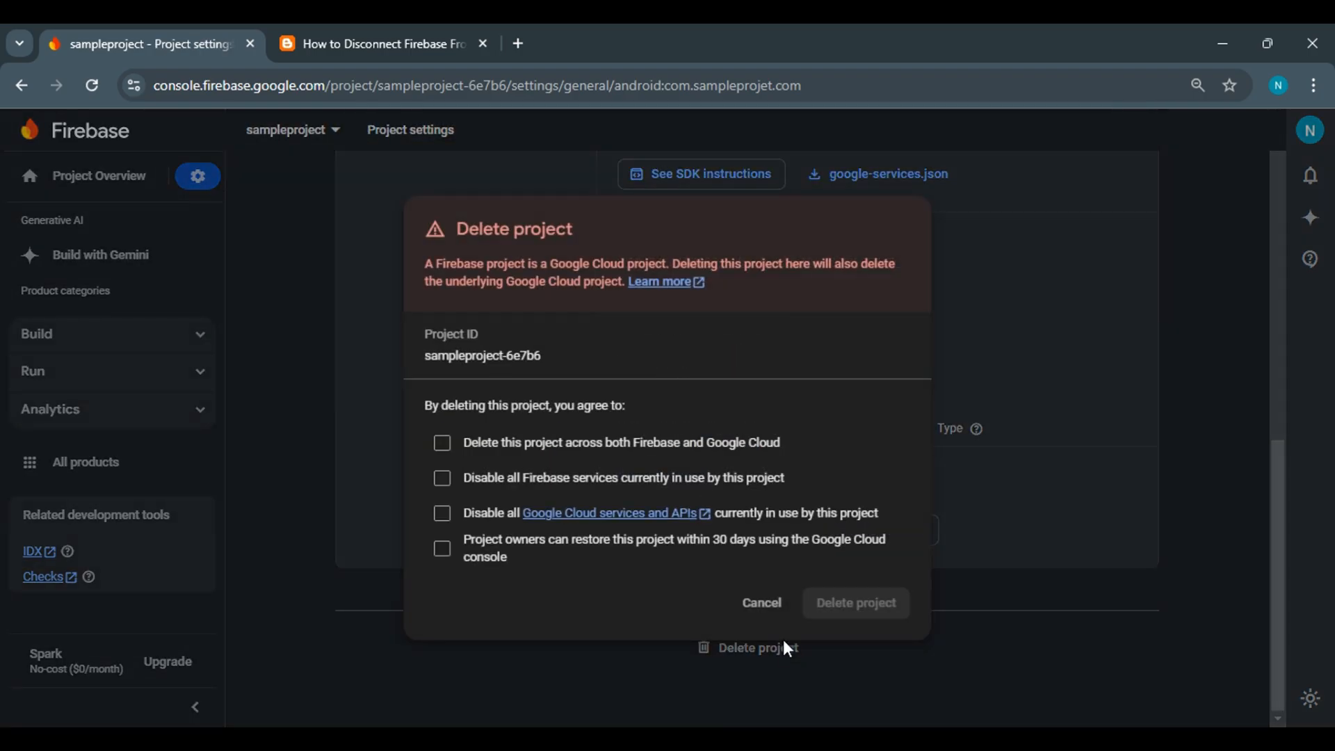